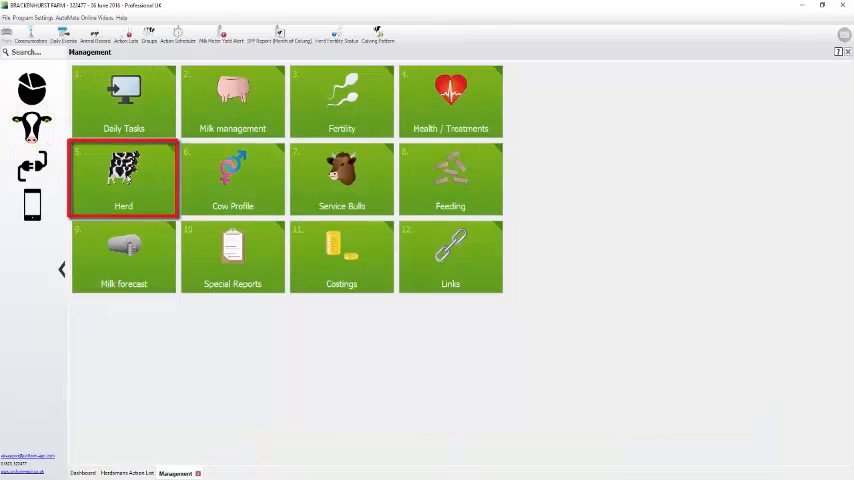
- Open Report Writer under Herd in the Management dashboard
{"action": "left_click", "coordinate": [123, 178]}
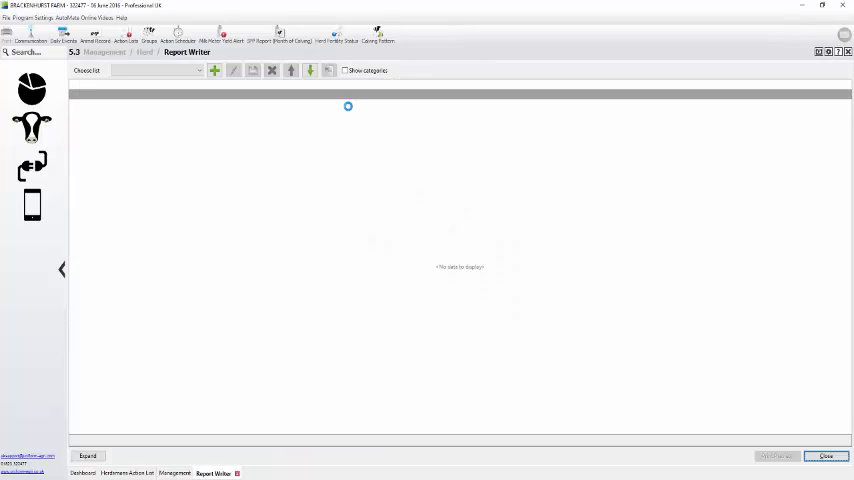
{"action": "mouse_move", "coordinate": [372, 172]}
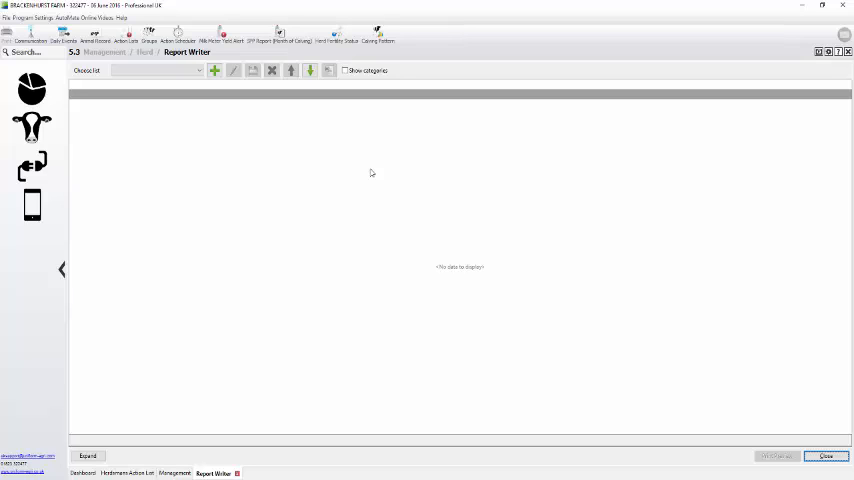
{"action": "mouse_move", "coordinate": [368, 181]}
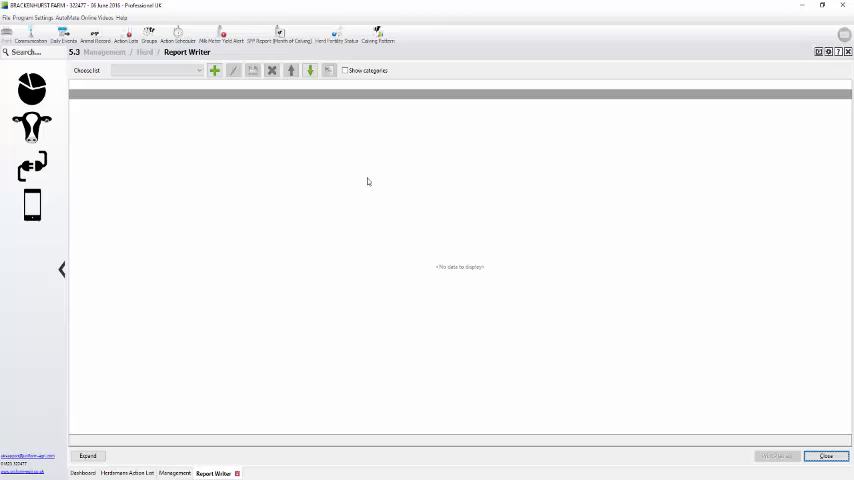
{"action": "mouse_move", "coordinate": [457, 207]}
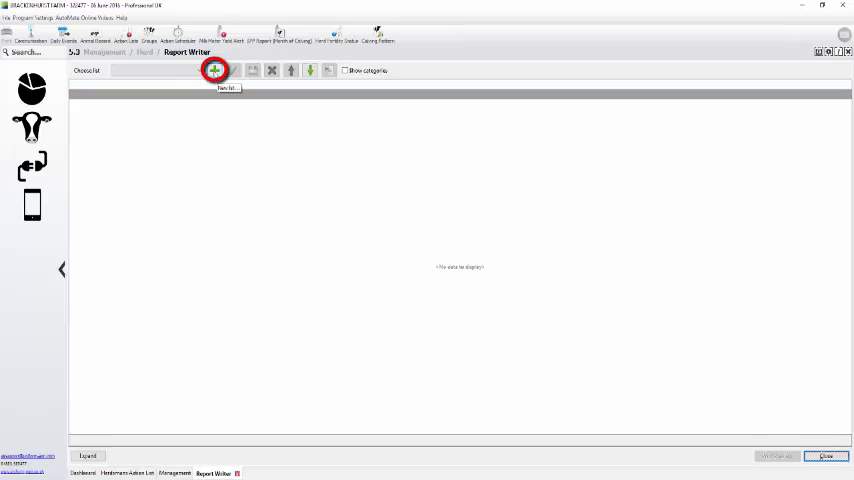
- Create a new report list and add Animal number from General animal data as its first item
{"action": "left_click", "coordinate": [214, 70]}
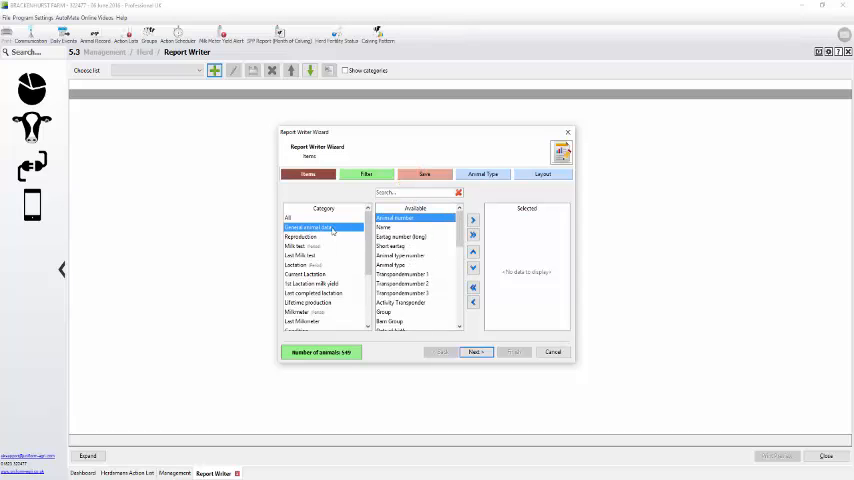
{"action": "left_click", "coordinate": [303, 237]}
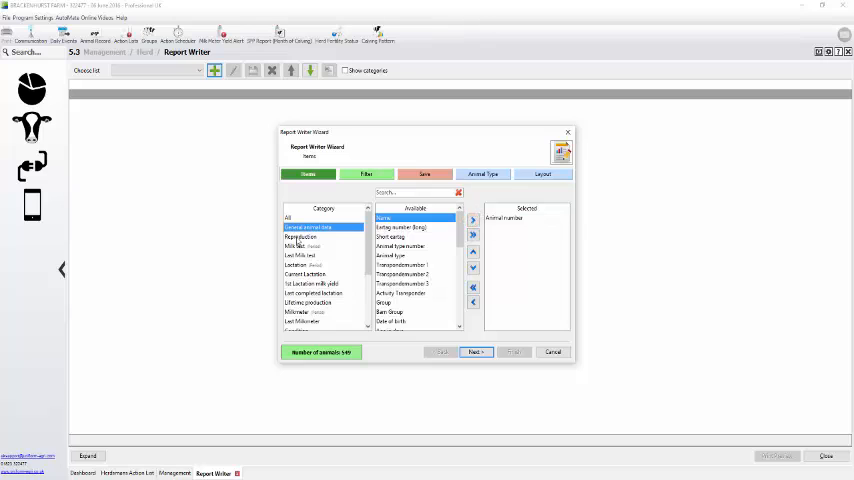
- Add Last calving date, Days in milk and Status from the Reproduction category
{"action": "left_click", "coordinate": [302, 237]}
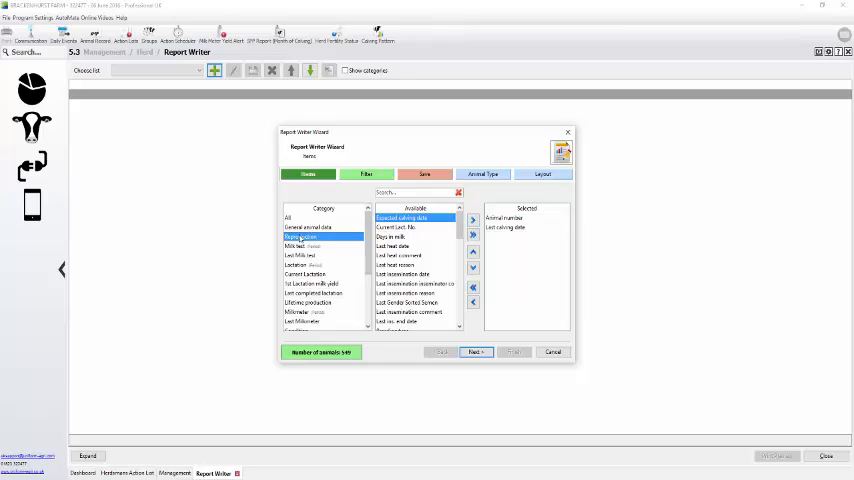
{"action": "left_click", "coordinate": [393, 237]}
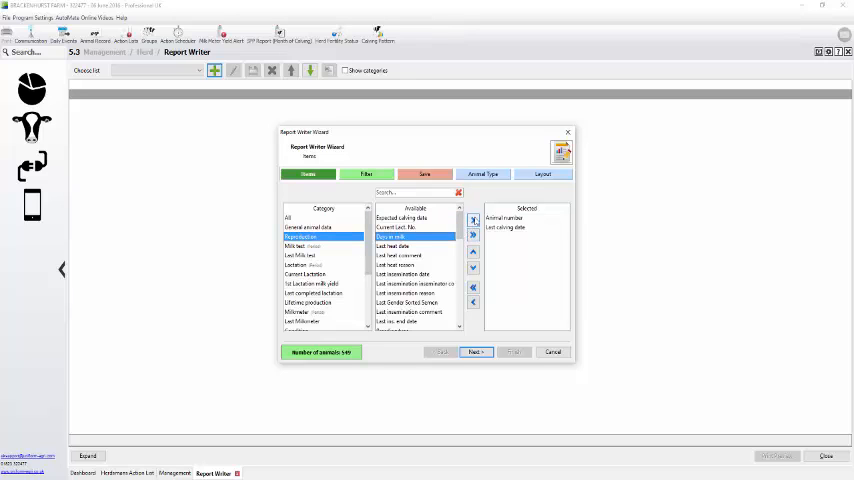
{"action": "left_click", "coordinate": [473, 218]}
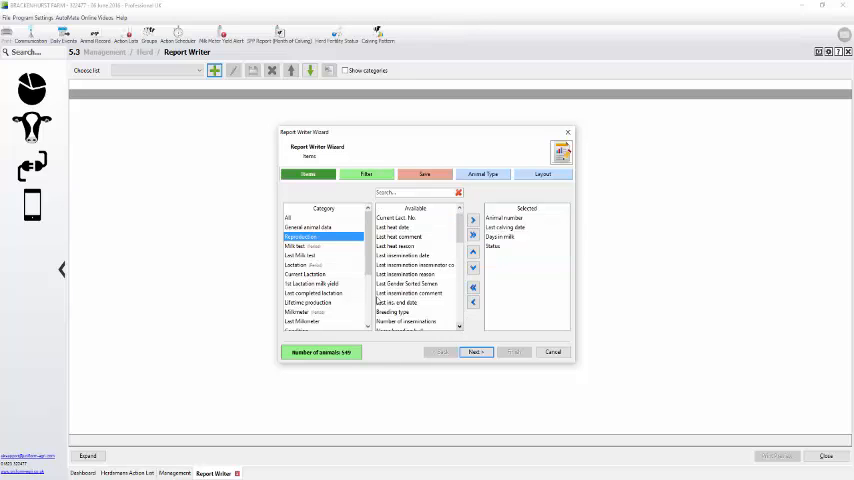
- Add Lactation number and Kilogram milk from Current Lactation
{"action": "left_click", "coordinate": [310, 274]}
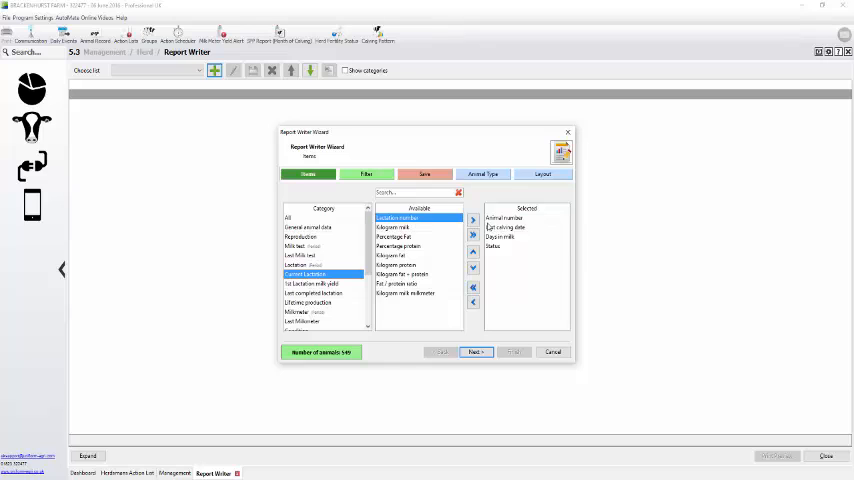
{"action": "left_click", "coordinate": [472, 219]}
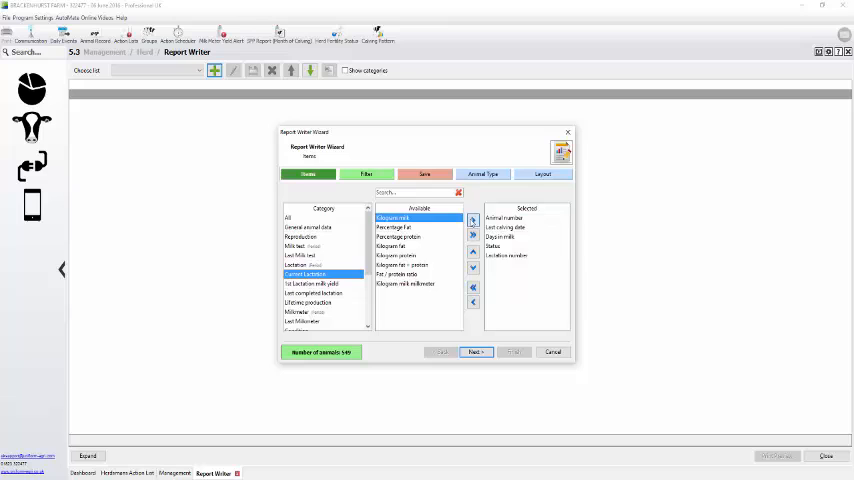
{"action": "left_click", "coordinate": [473, 219]}
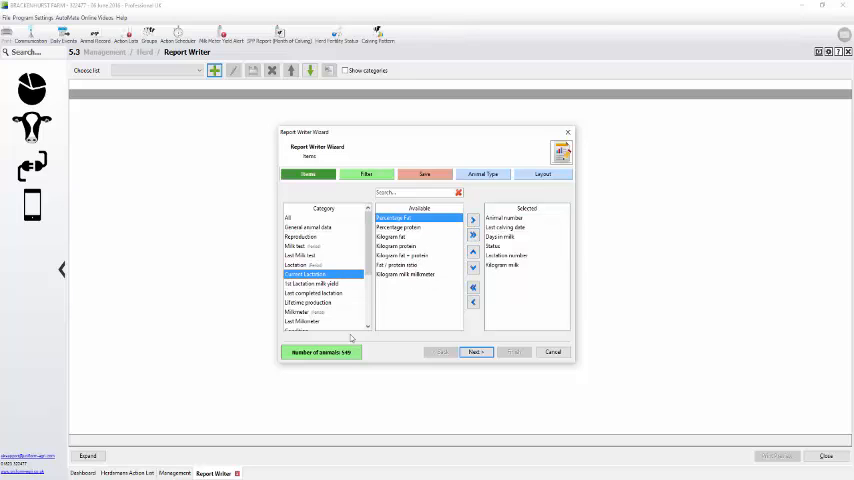
- Add 7 Days Avg. from Last Milkmeter and Scc from Last Milk test, then advance to Filter
{"action": "left_click", "coordinate": [305, 320]}
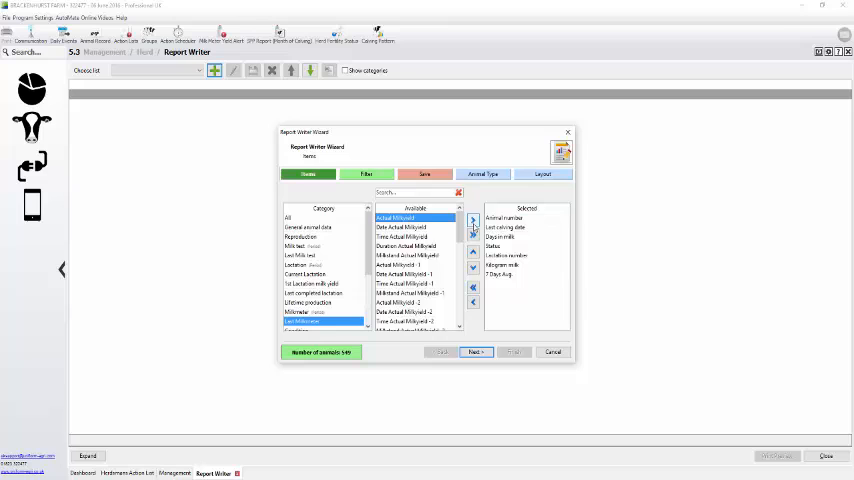
{"action": "scroll", "scroll_direction": "down", "scroll_amount": 3}
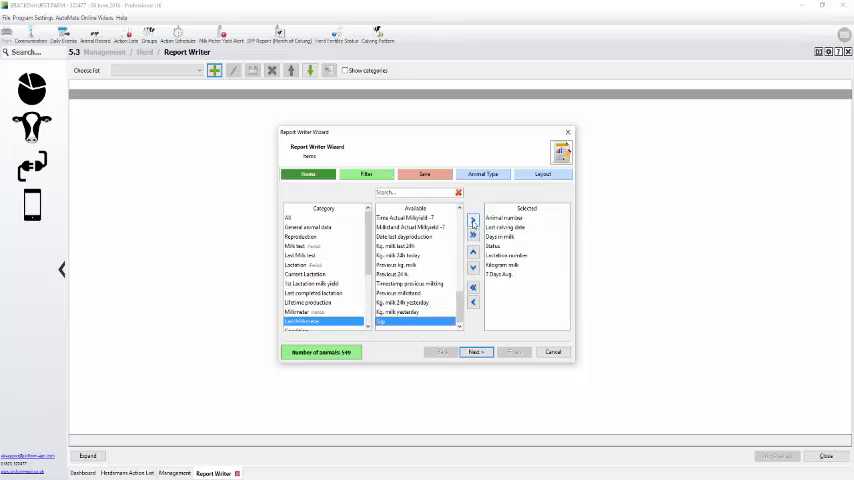
{"action": "left_click", "coordinate": [310, 255]}
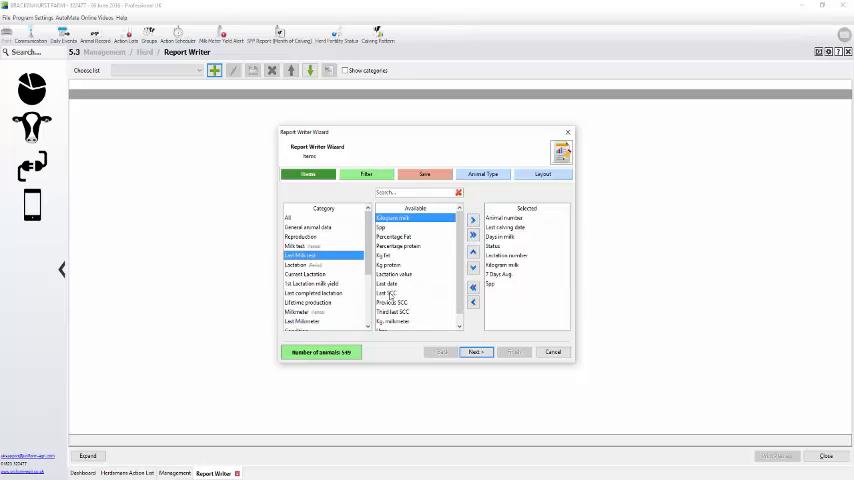
{"action": "left_click", "coordinate": [472, 217]}
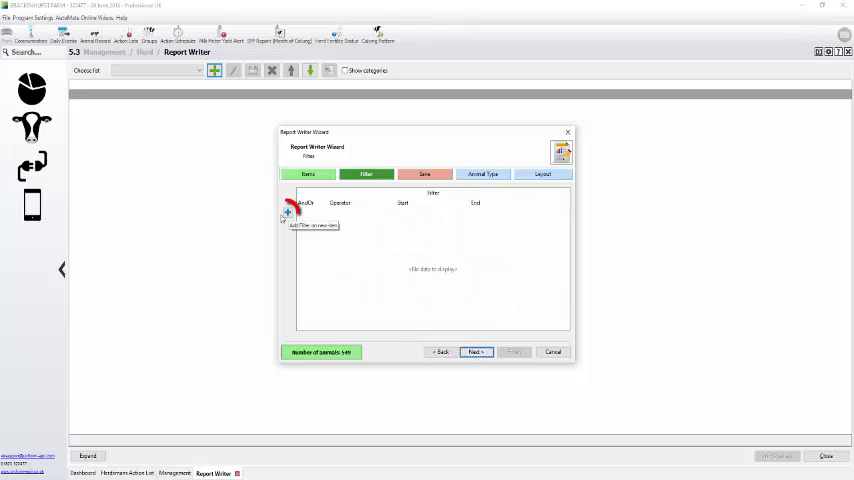
- Add a Reproduction Status filter equal to Not pregnant, narrowing the report to 9 animals
{"action": "left_click", "coordinate": [288, 211]}
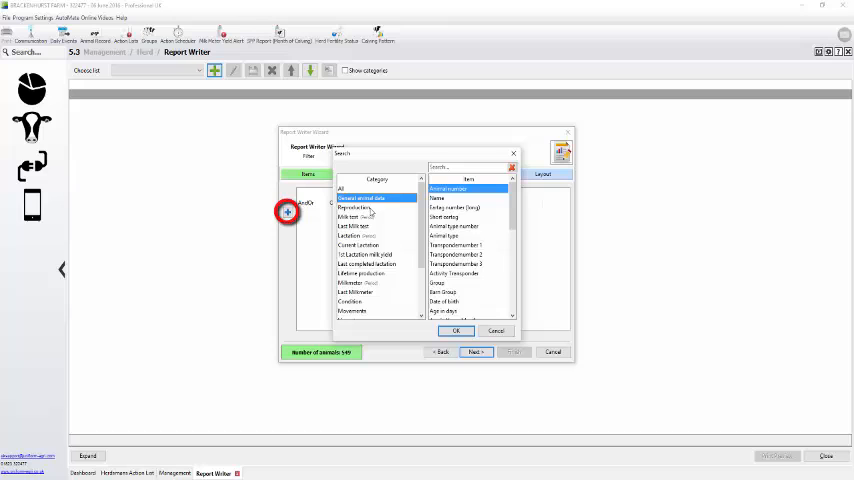
{"action": "left_click", "coordinate": [356, 207]}
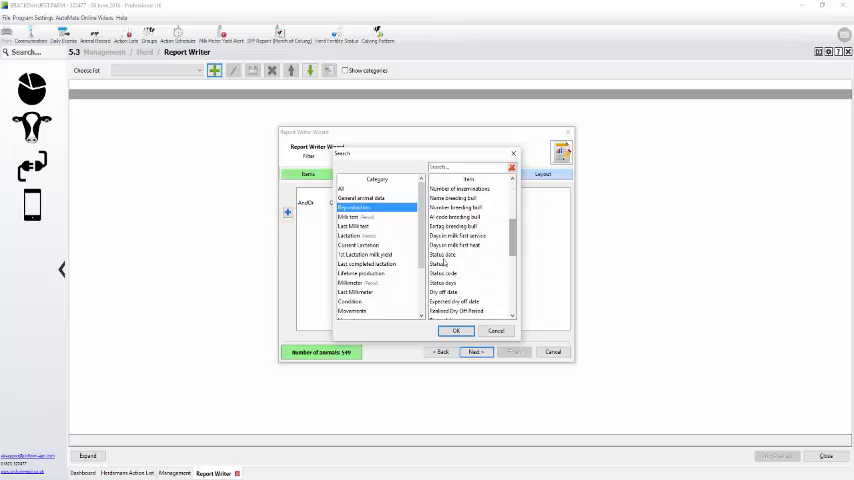
{"action": "left_click", "coordinate": [456, 331]}
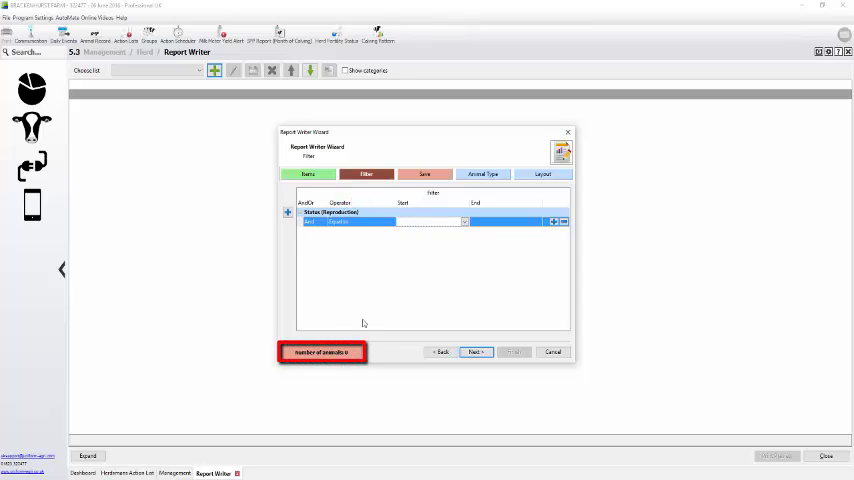
{"action": "left_click", "coordinate": [464, 221]}
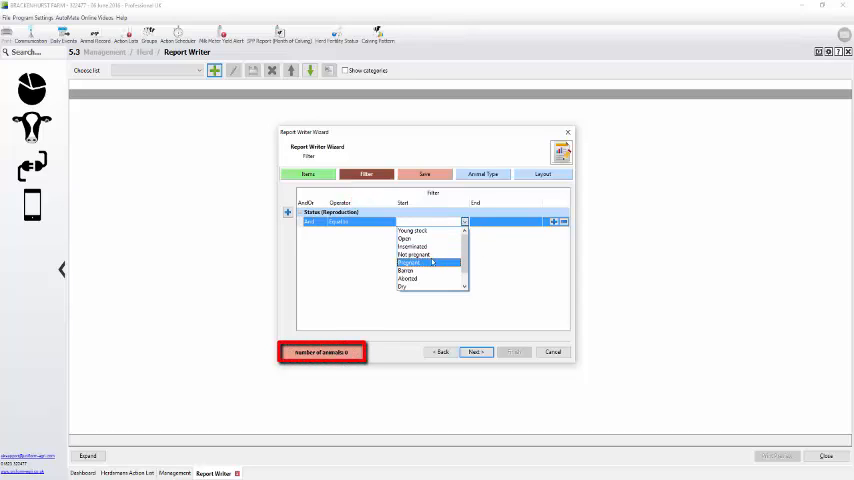
{"action": "left_click", "coordinate": [413, 253]}
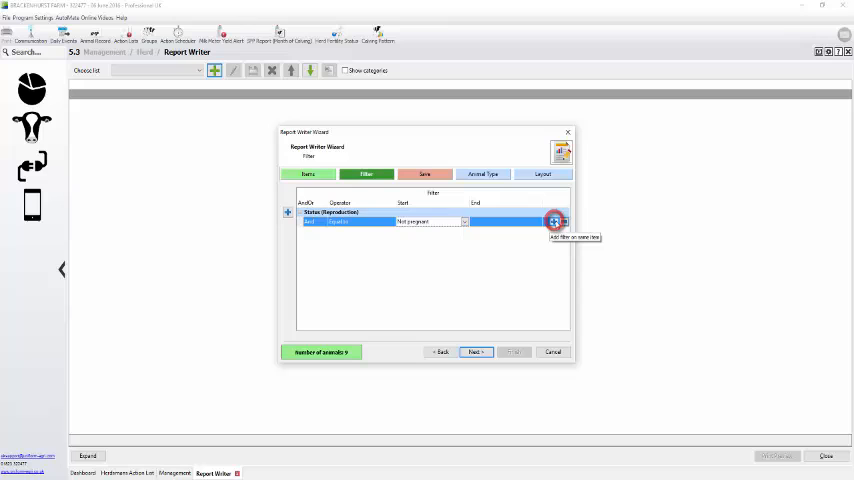
- Add Or Status conditions equal to Aborted and equal to Open
{"action": "left_click", "coordinate": [555, 221]}
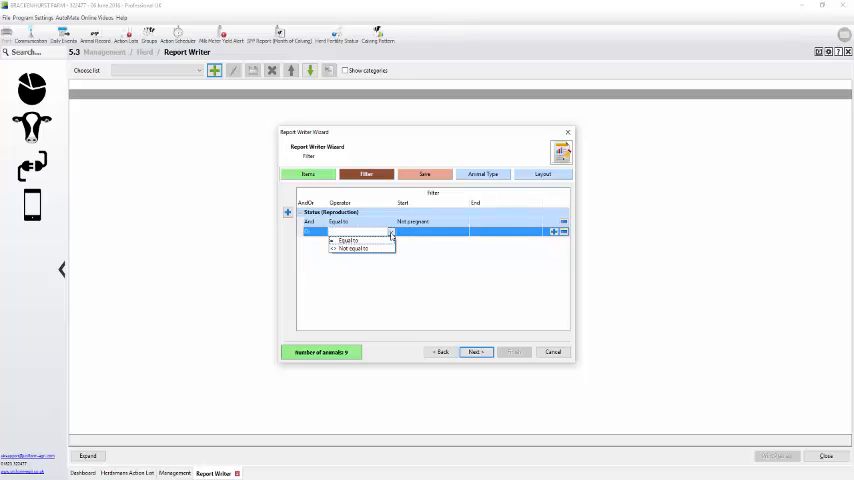
{"action": "left_click", "coordinate": [347, 241]}
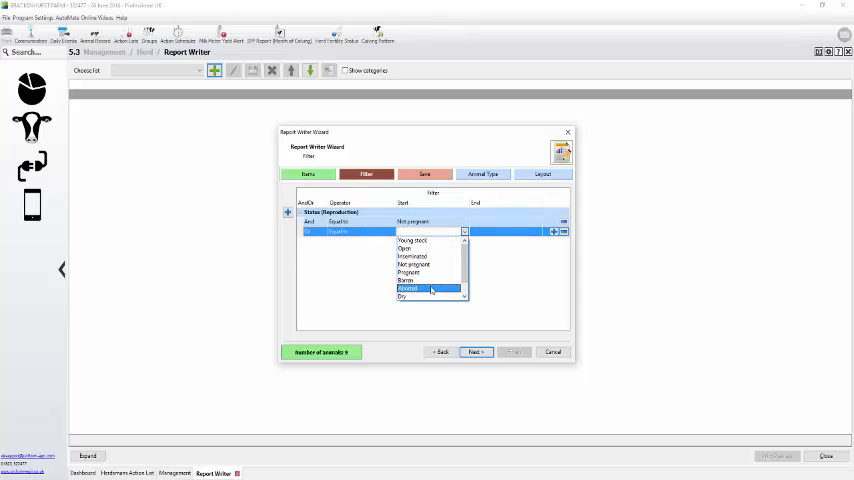
{"action": "left_click", "coordinate": [408, 288]}
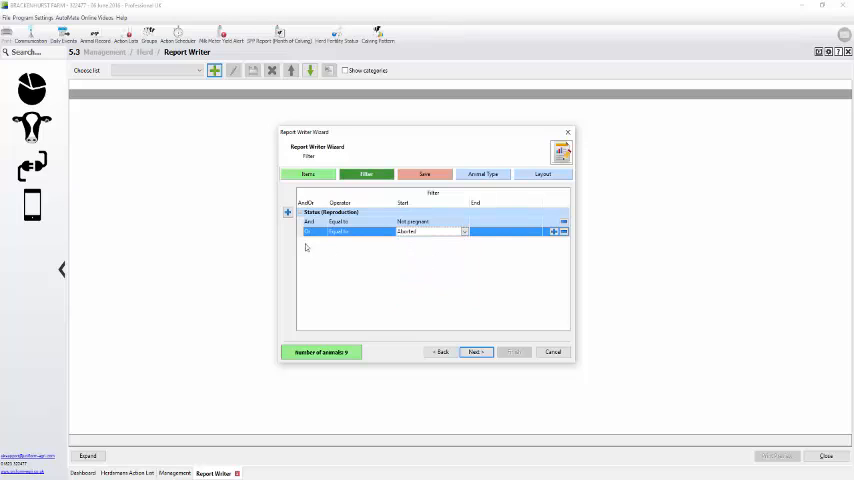
{"action": "mouse_move", "coordinate": [555, 232]}
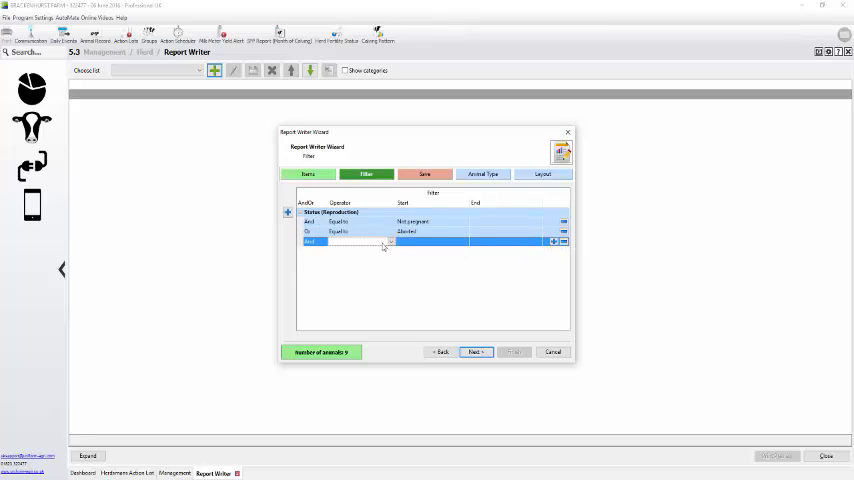
{"action": "left_click", "coordinate": [322, 242]}
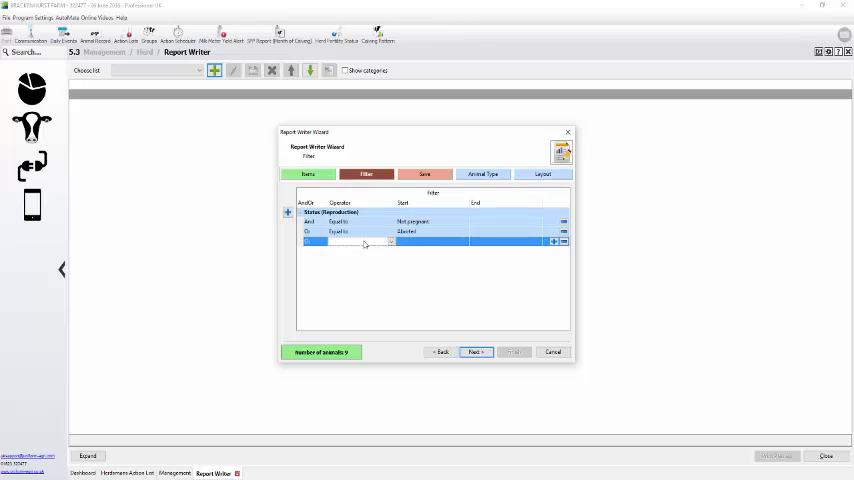
{"action": "left_click", "coordinate": [390, 242]}
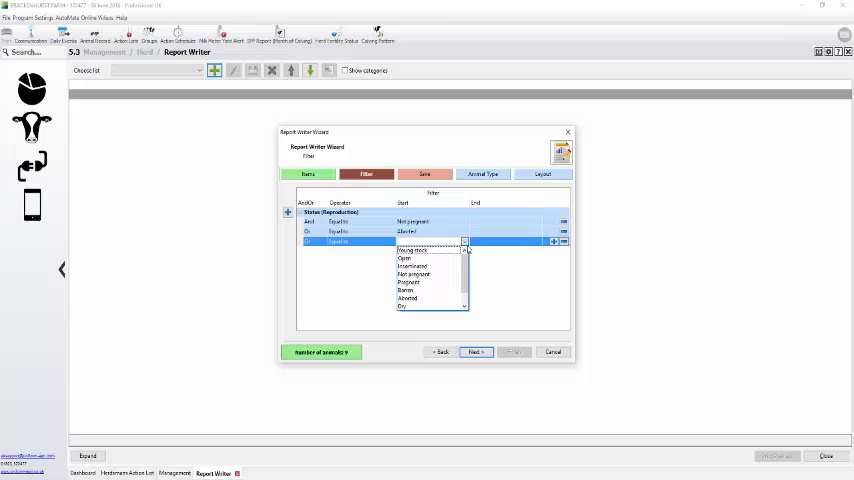
{"action": "left_click", "coordinate": [404, 258]}
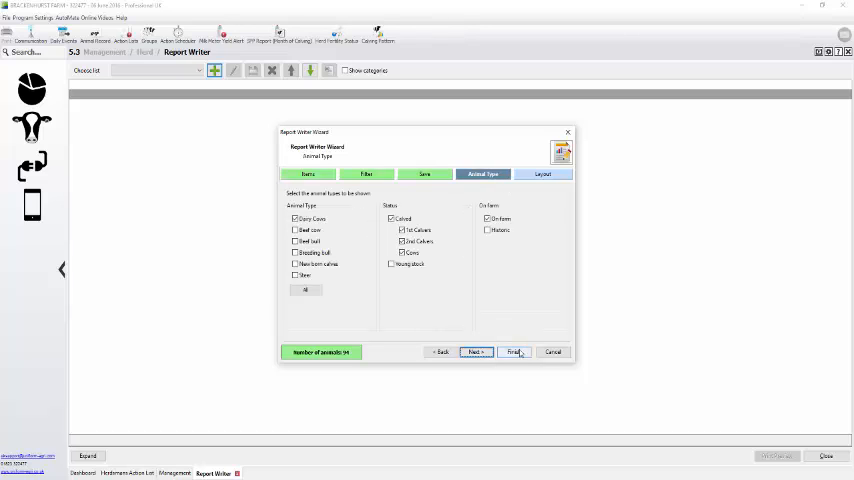
- Keep Dairy Cows, Calved and On farm checked and finish to generate the 94-animal report
{"action": "left_click", "coordinate": [513, 351]}
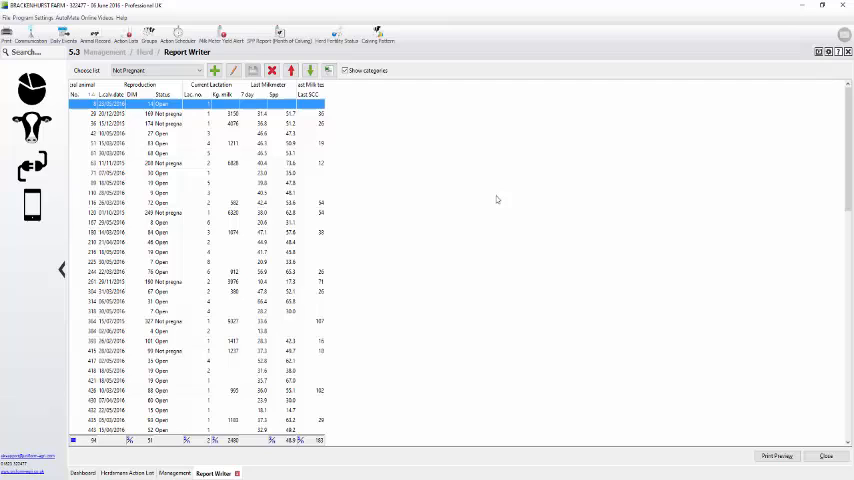
{"action": "mouse_move", "coordinate": [517, 226]}
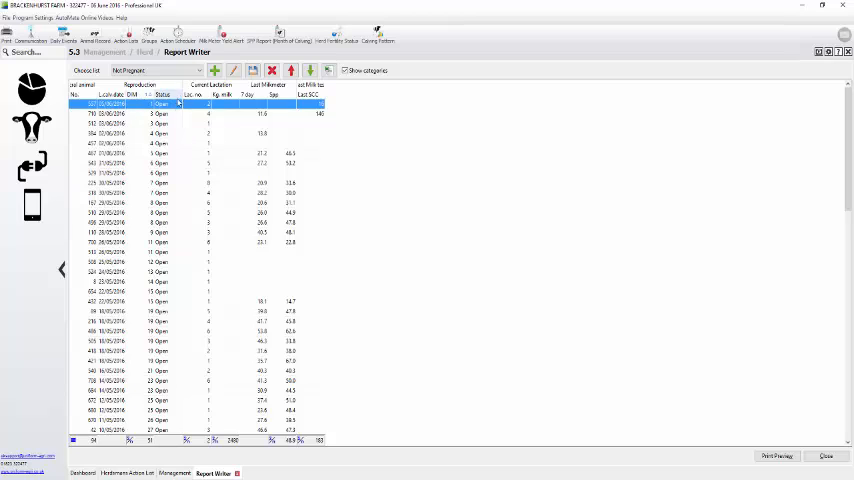
- Scroll through the 94-animal report ordered by days in milk
{"action": "scroll", "scroll_direction": "down", "scroll_amount": 3}
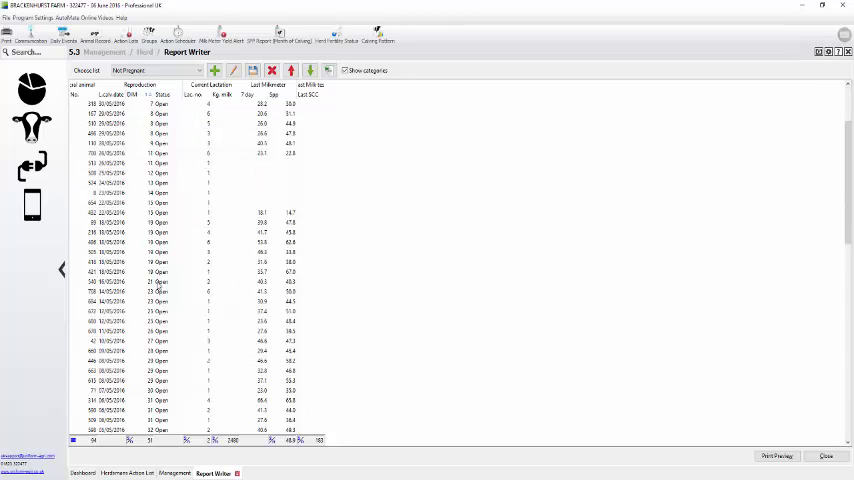
{"action": "scroll", "scroll_direction": "down", "scroll_amount": 3}
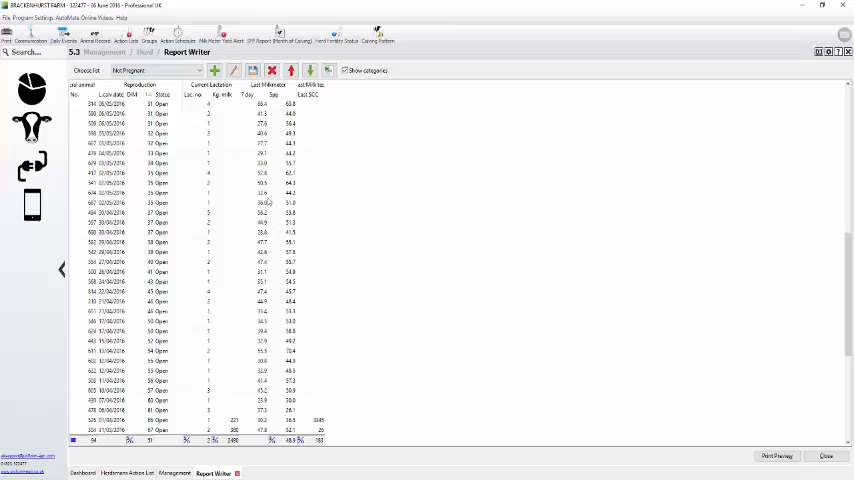
{"action": "mouse_move", "coordinate": [343, 433]}
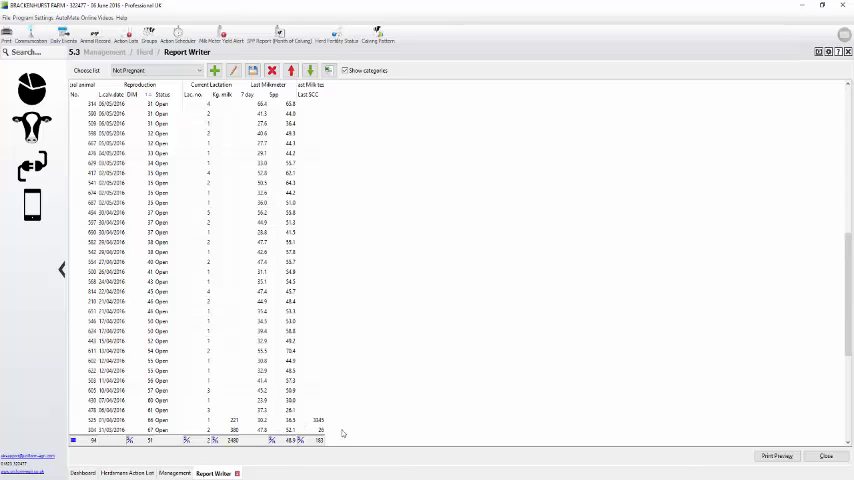
{"action": "mouse_move", "coordinate": [448, 395]}
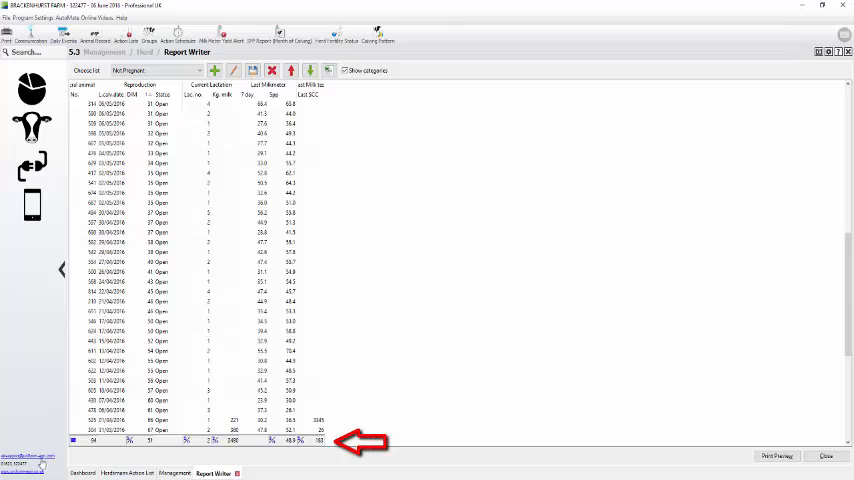
{"action": "mouse_move", "coordinate": [352, 425]}
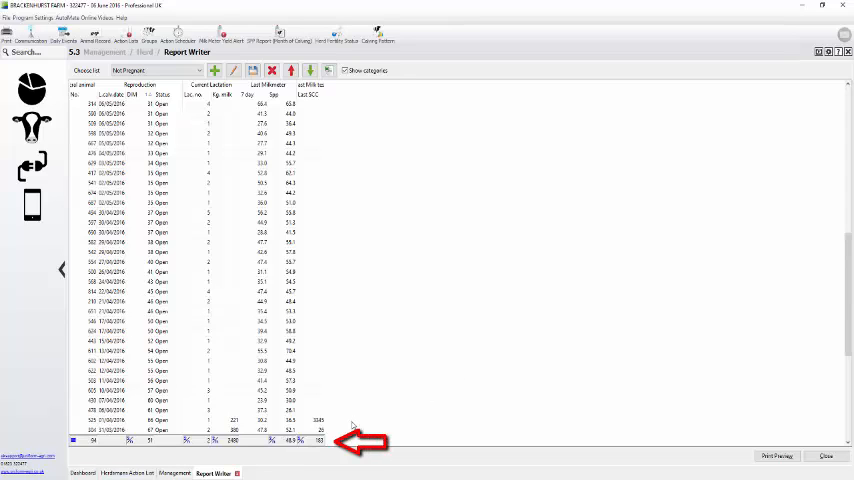
{"action": "mouse_move", "coordinate": [470, 384]}
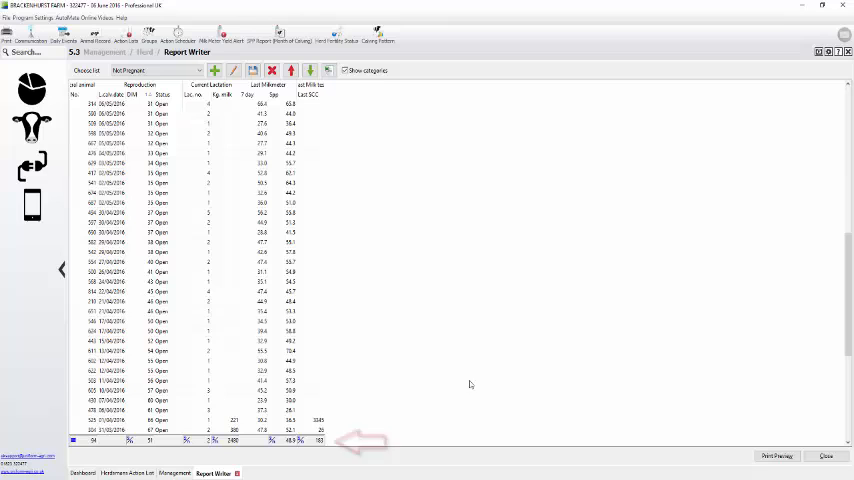
{"action": "mouse_move", "coordinate": [342, 178]}
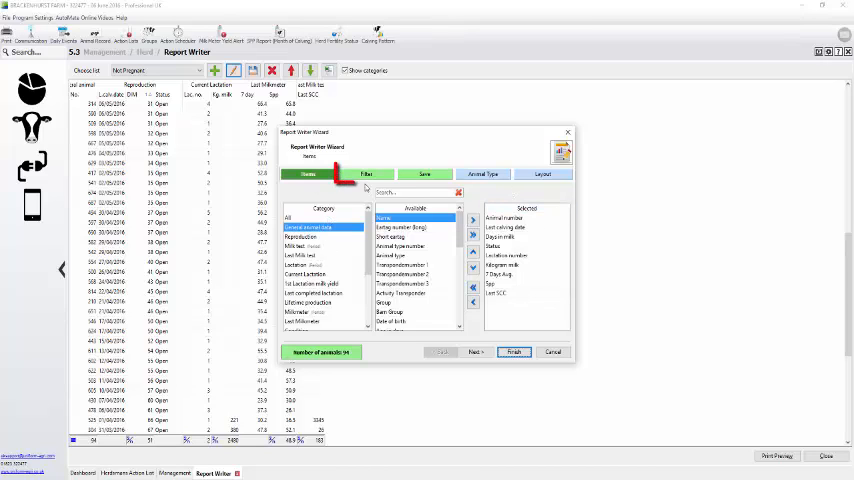
- Add a Days in milk filter higher than 200 and regenerate, leaving 3 cows
{"action": "left_click", "coordinate": [366, 173]}
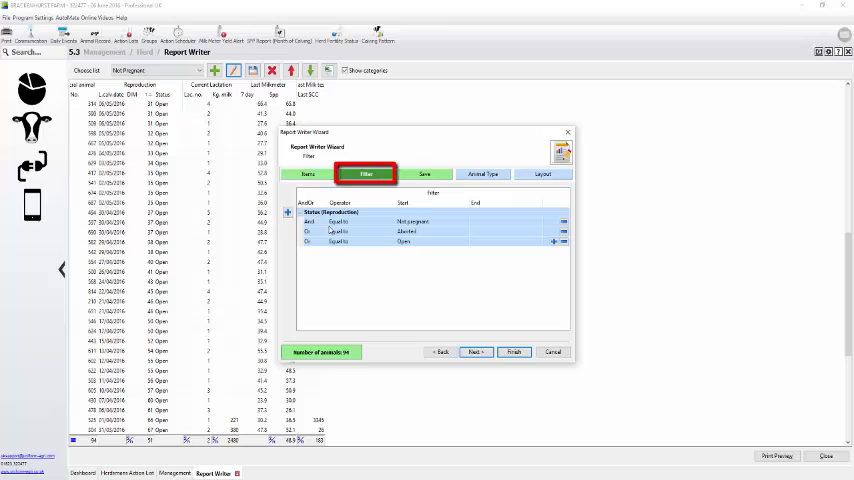
{"action": "left_click", "coordinate": [288, 211]}
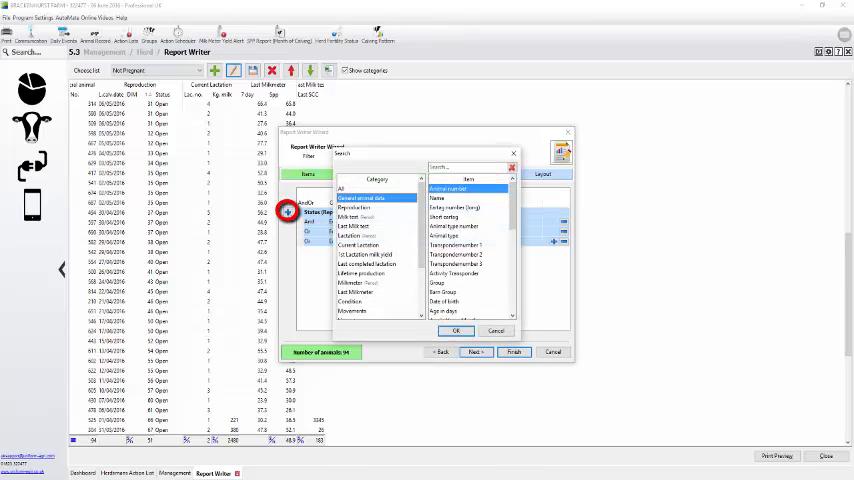
{"action": "left_click", "coordinate": [355, 207]}
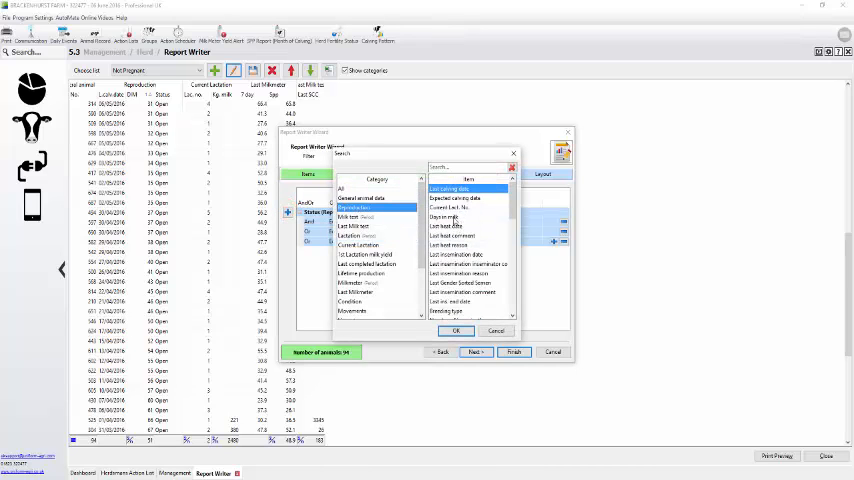
{"action": "left_click", "coordinate": [456, 331]}
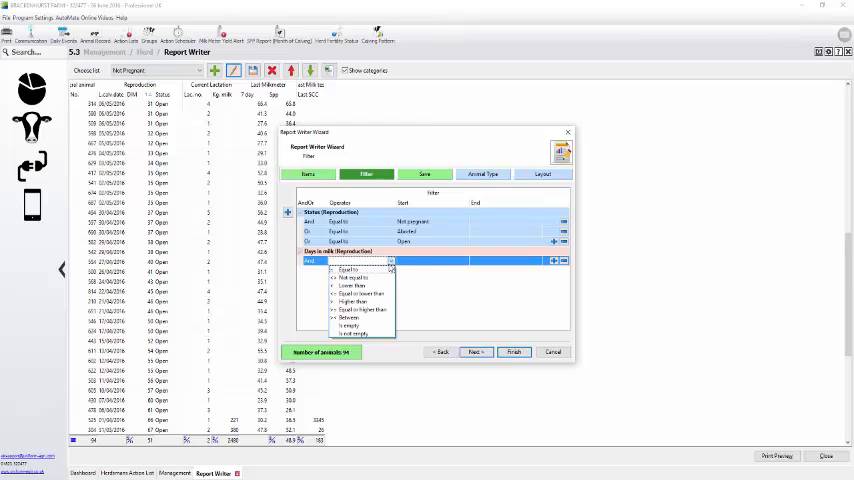
{"action": "left_click", "coordinate": [352, 301]}
{"action": "type", "text": "200"}
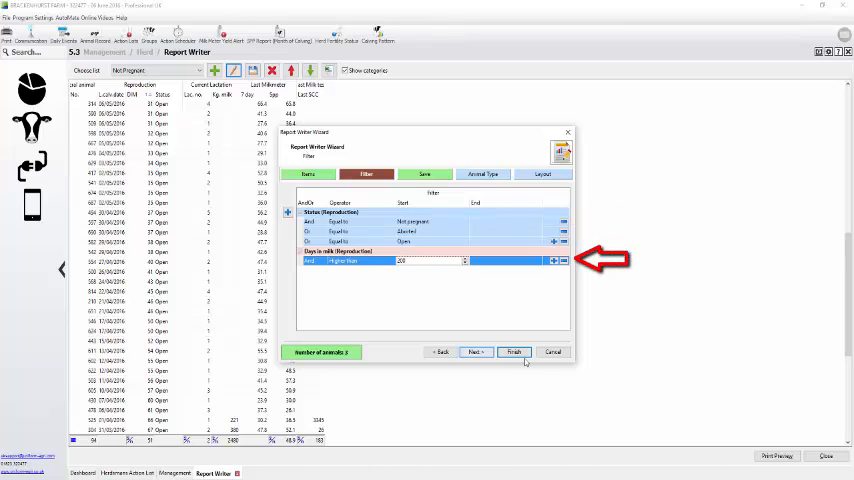
{"action": "left_click", "coordinate": [514, 352]}
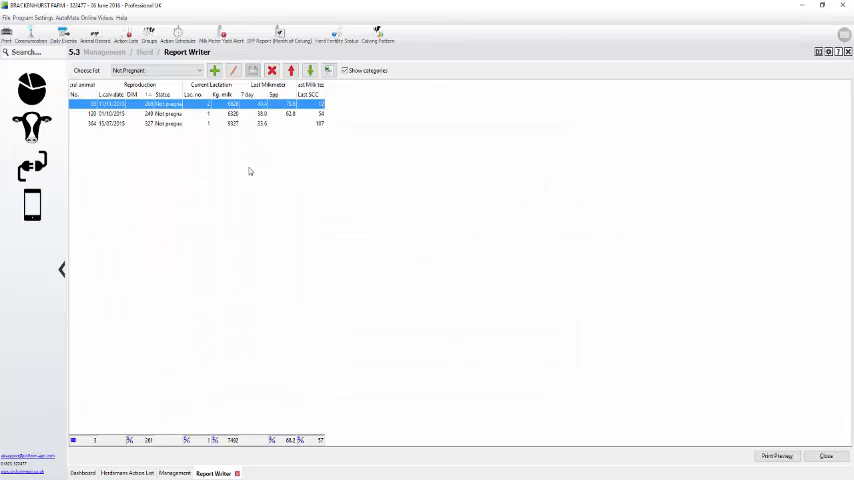